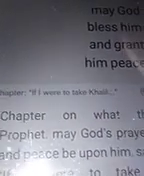
{"action": "scroll", "scroll_direction": "down", "scroll_amount": 3}
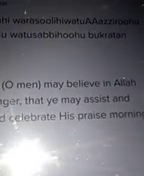